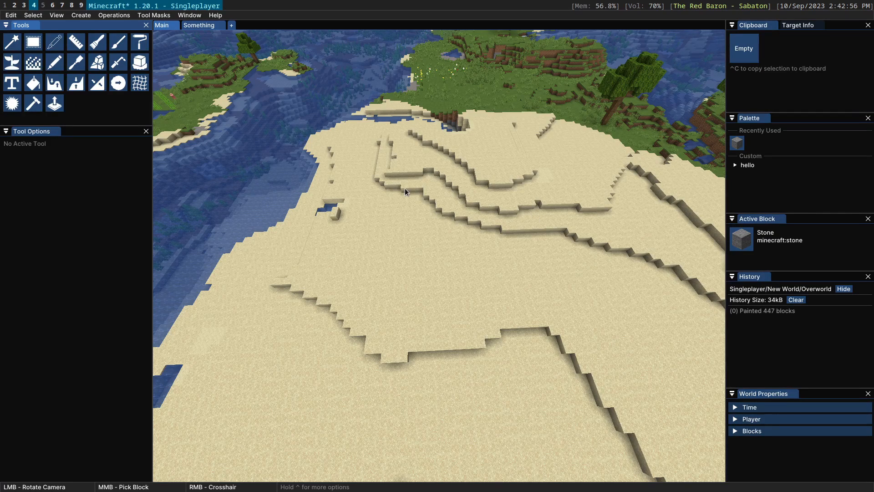
mouse_move(272, 188)
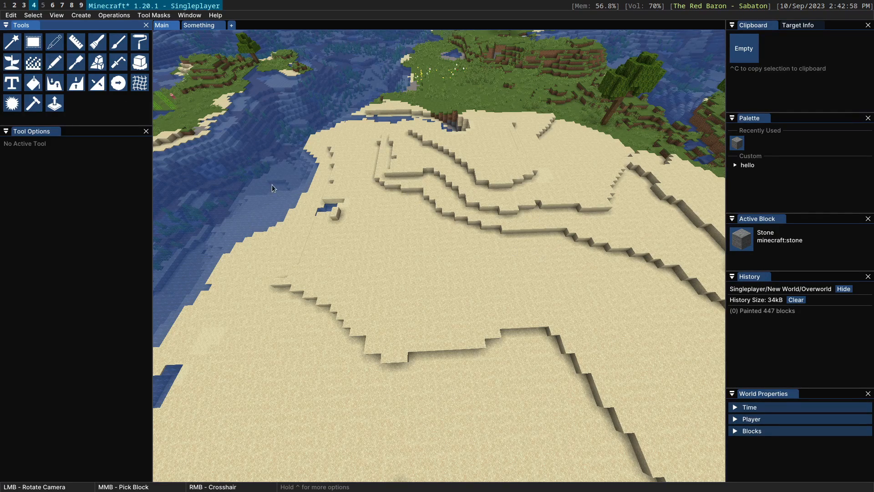
Step: Select the Gradient Painter tool for a half-stone, half-granite gradient
click(33, 42)
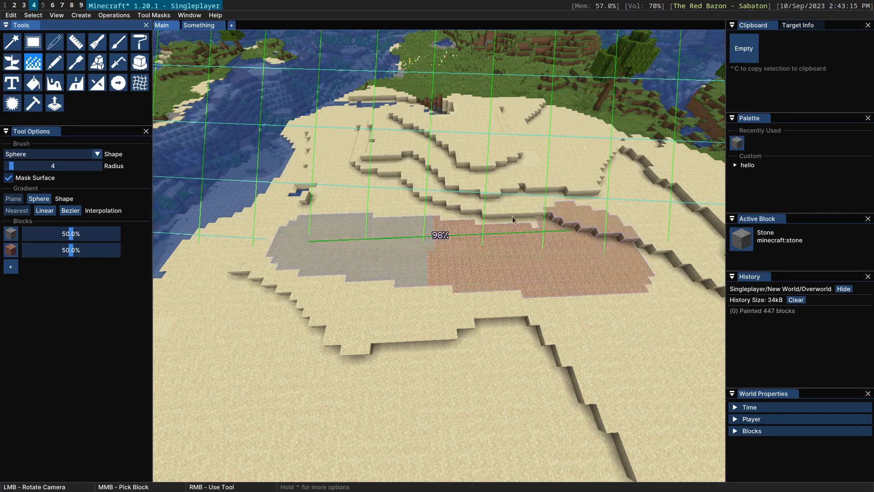
Step: Drag across the sand to lay down the stone-to-granite gradient
drag(513, 218, 414, 268)
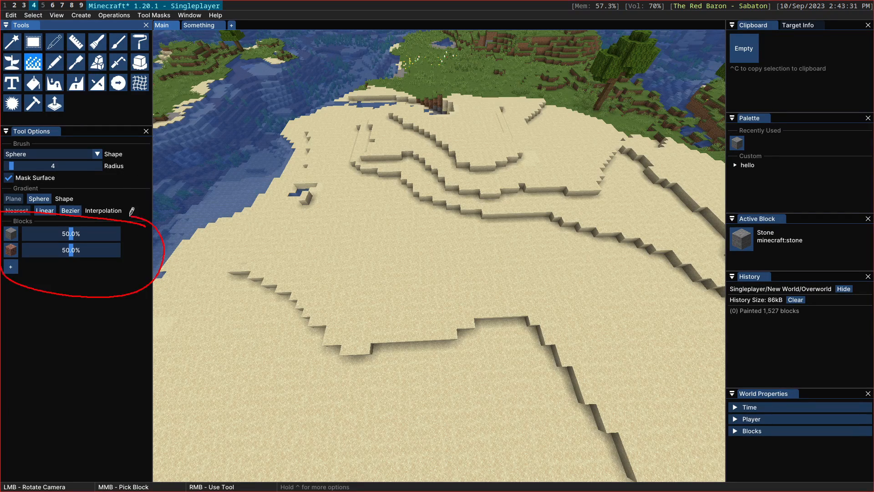
click(10, 267)
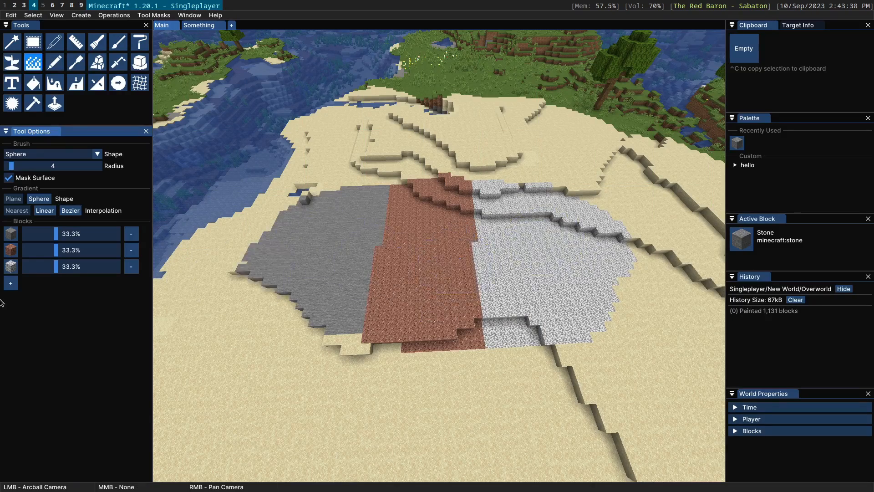
click(10, 283)
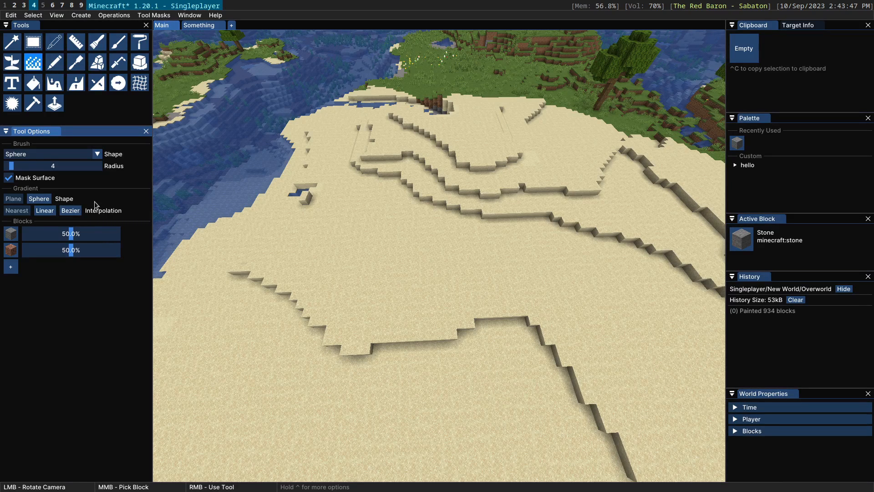
mouse_move(115, 189)
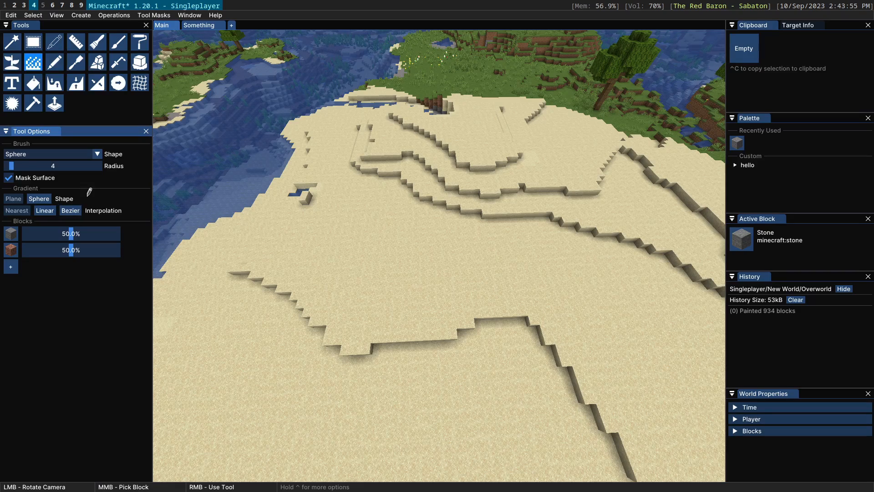
mouse_move(473, 209)
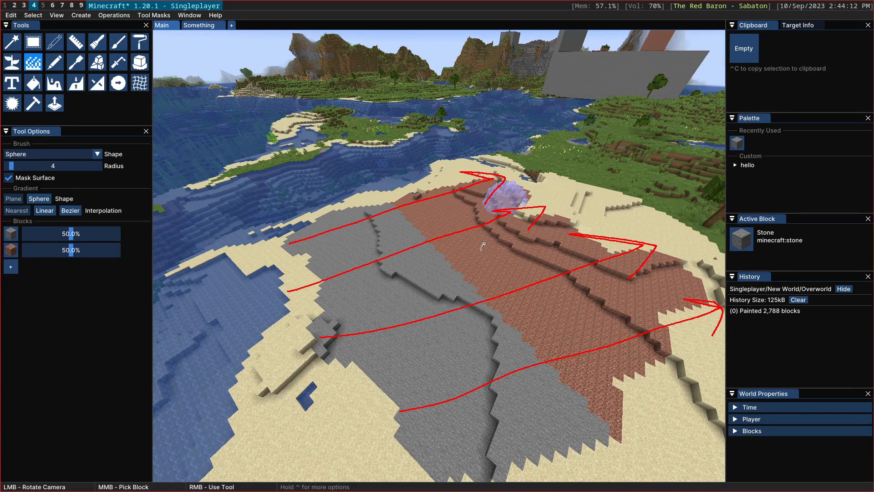
mouse_move(421, 300)
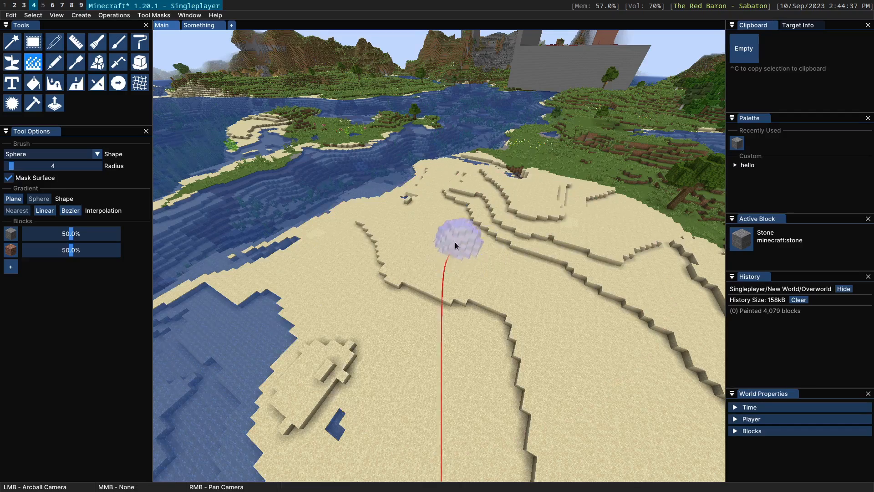
Step: Start a new granite-to-stone gradient across the terraced sand slope
click(12, 198)
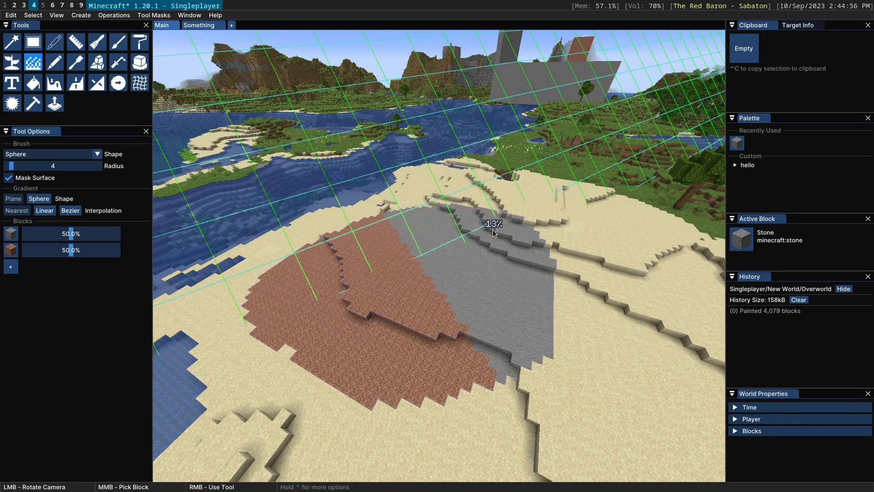
Step: Switch the gradient interpolation to Nearest for a speckled stone-to-granite blend
click(45, 210)
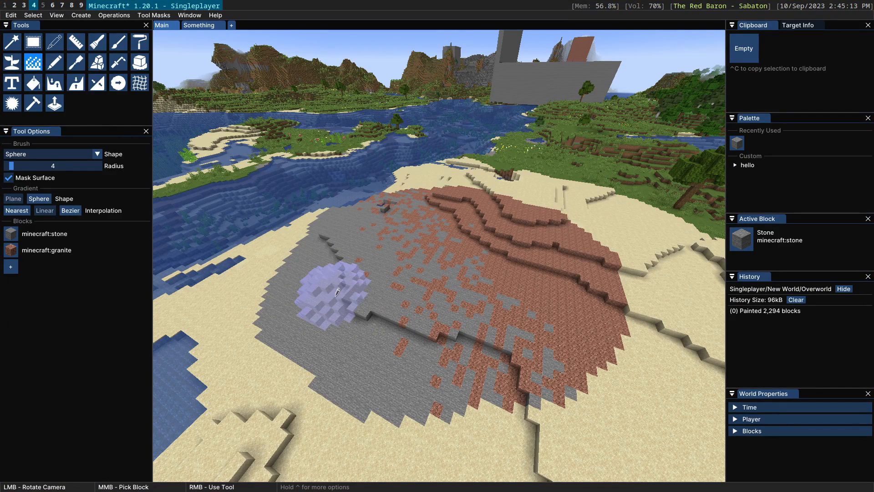
mouse_move(538, 214)
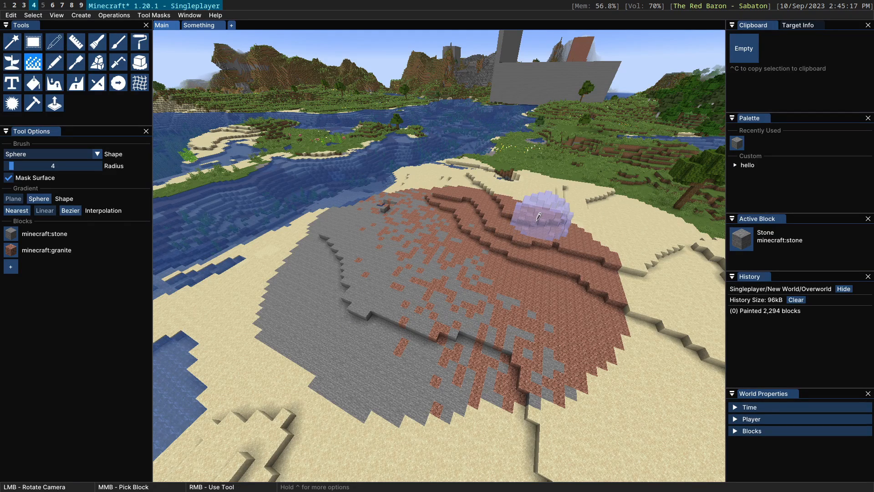
mouse_move(390, 212)
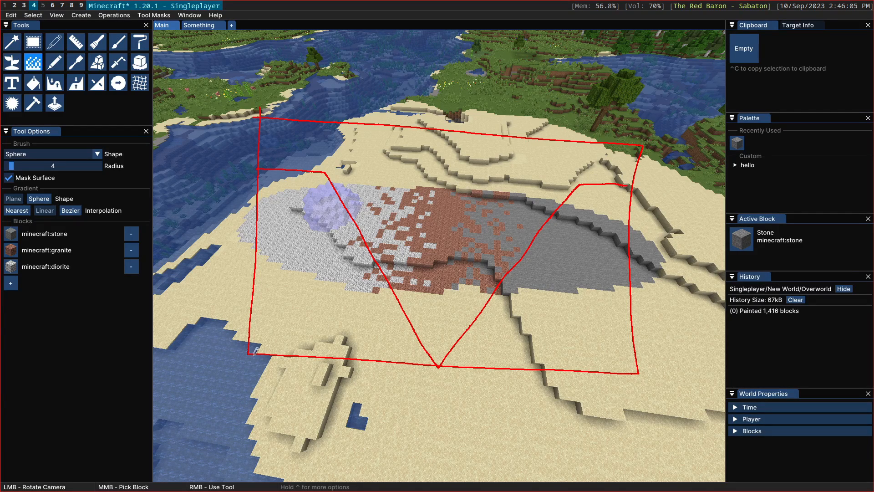
Step: Drag across the sand slope to paint the diorite, granite and stone gradient
drag(256, 354, 448, 173)
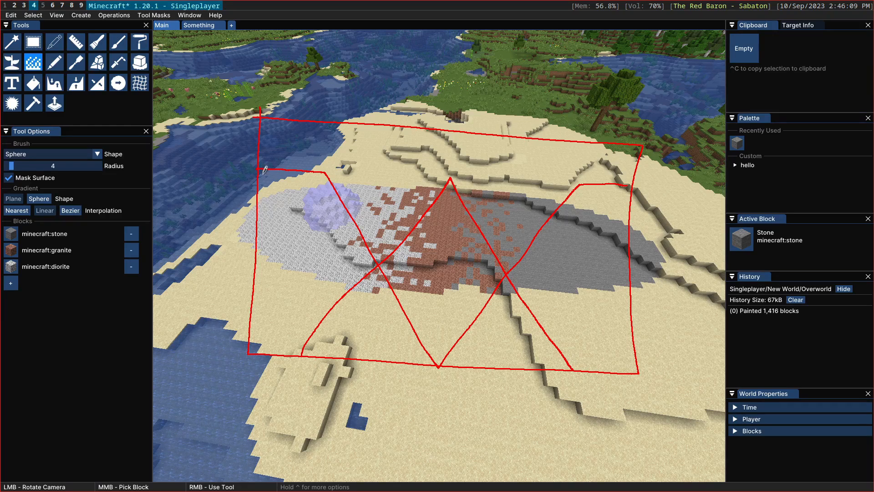
mouse_move(250, 297)
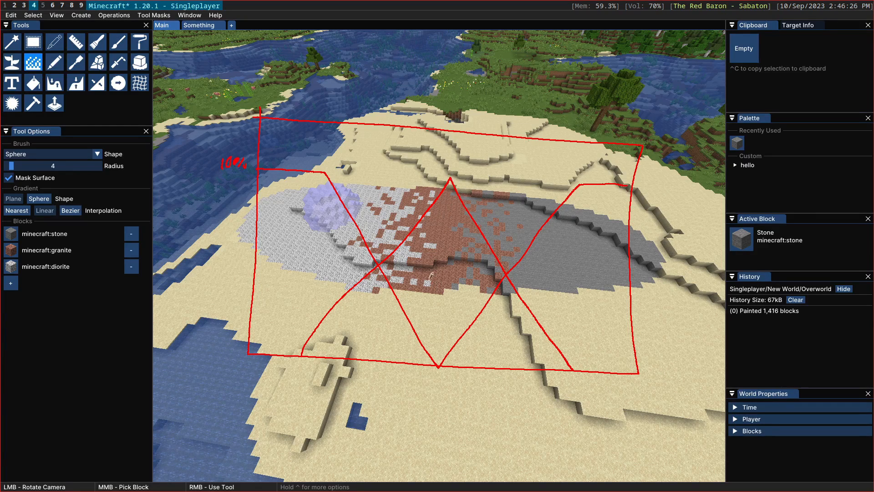
mouse_move(420, 288)
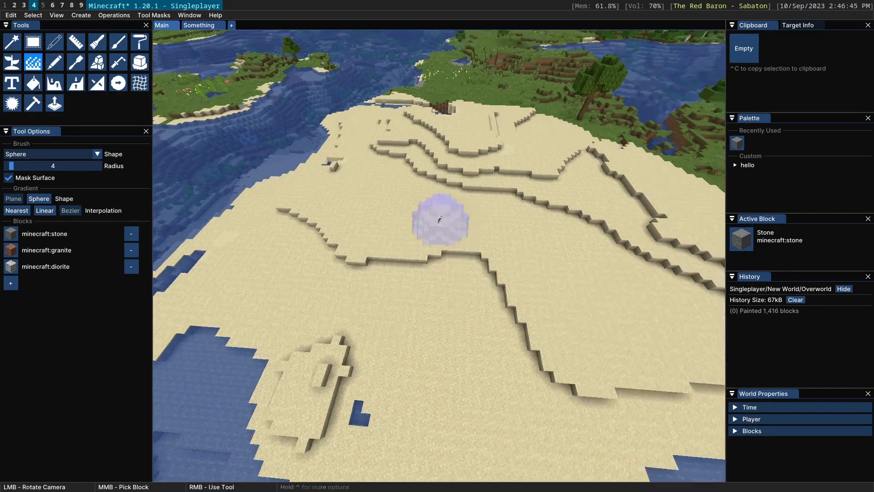
Step: Paint the stone, granite and diorite gradient across the sand with Linear interpolation
drag(440, 218, 315, 256)
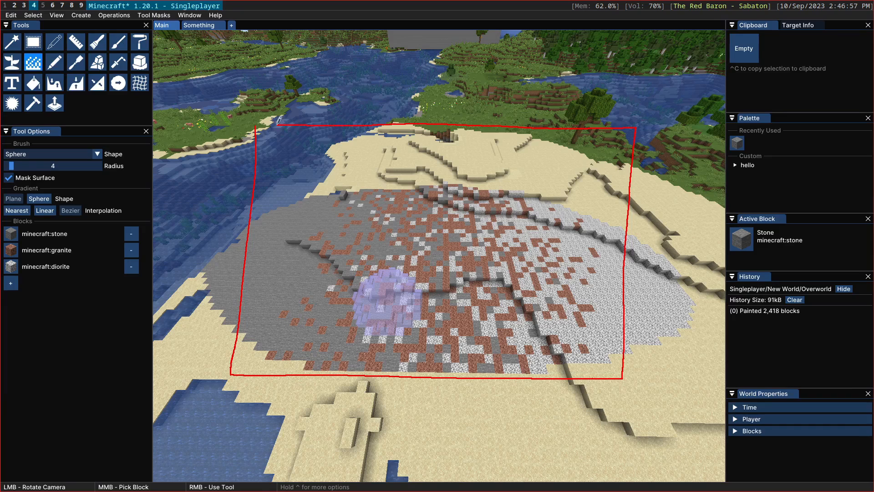
drag(274, 126, 589, 370)
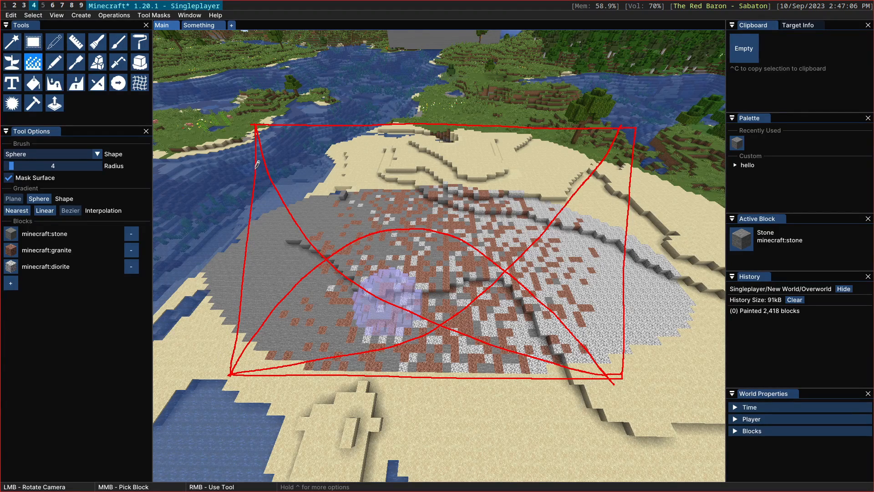
mouse_move(254, 236)
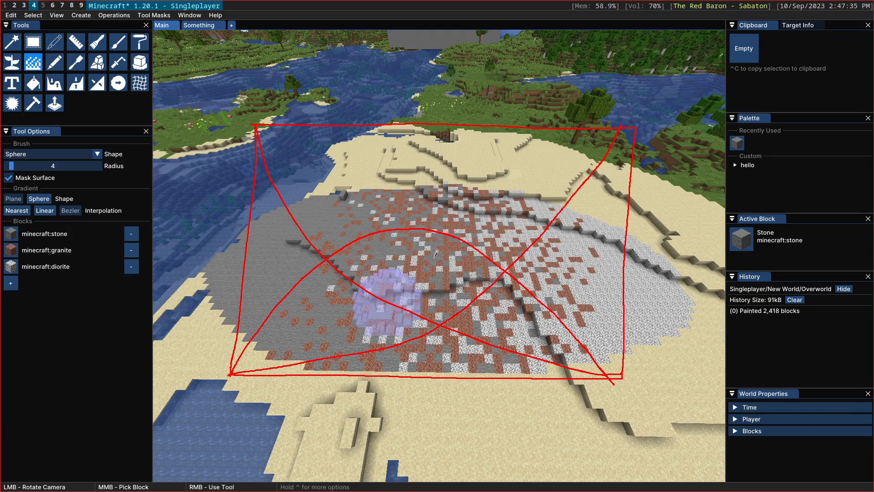
mouse_move(602, 265)
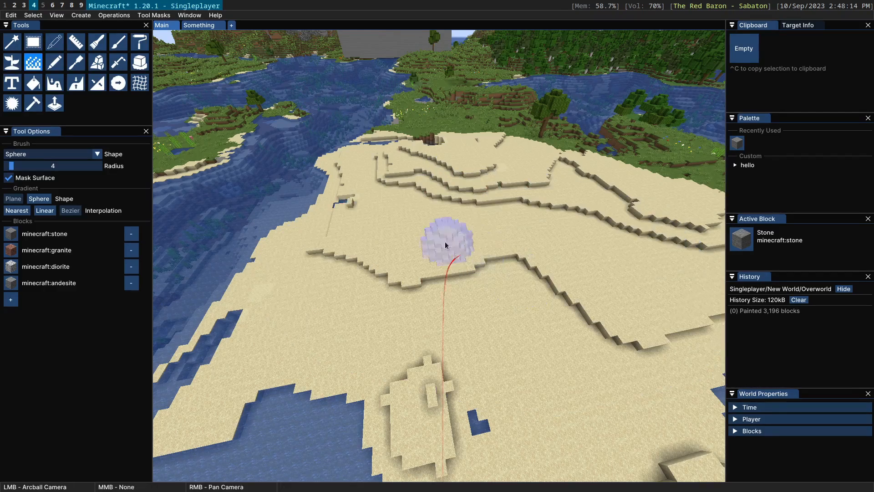
drag(446, 245, 457, 262)
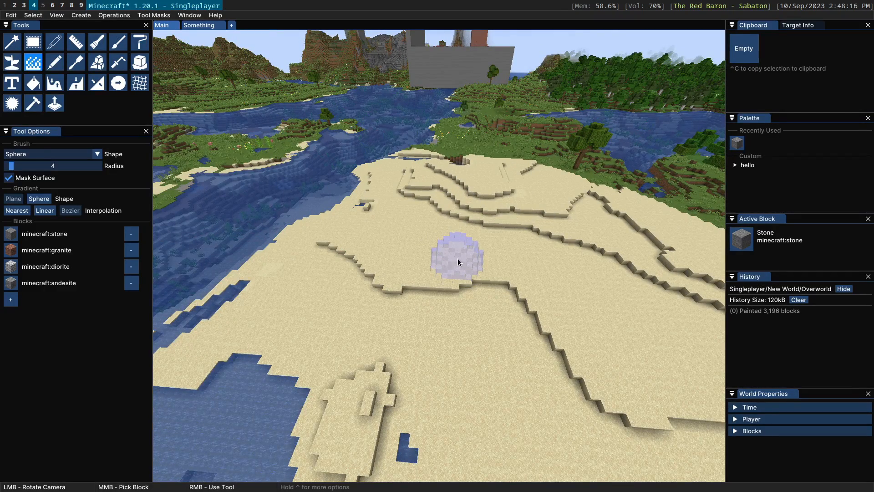